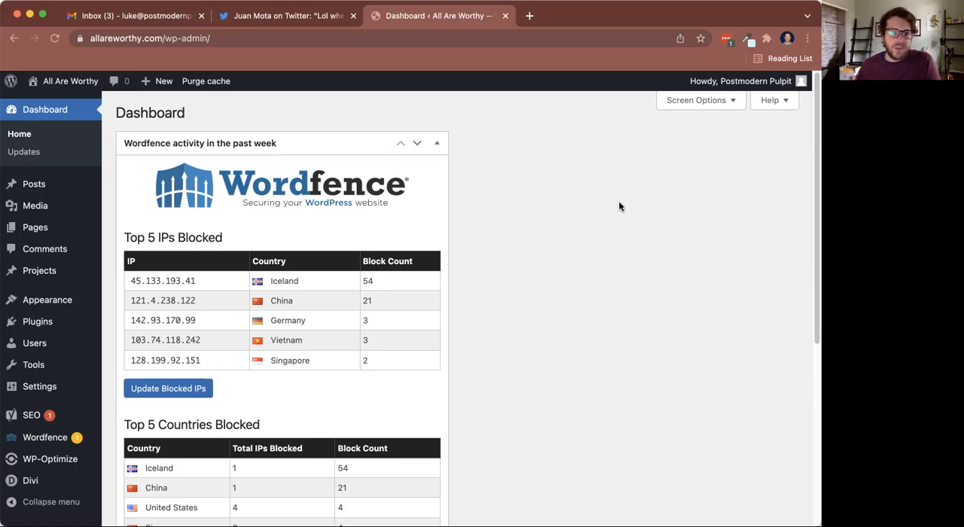
{"action": "mouse_move", "coordinate": [573, 214]}
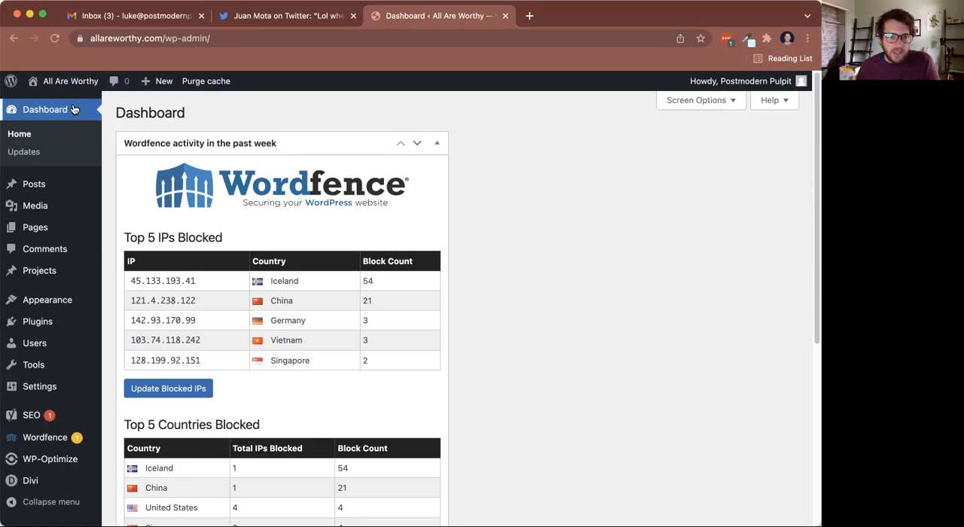
{"action": "mouse_move", "coordinate": [258, 106]}
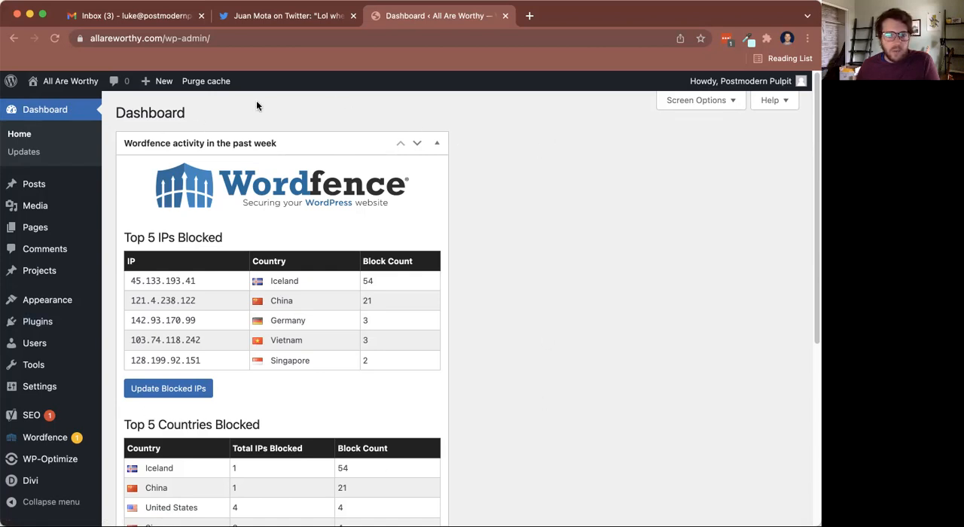
{"action": "mouse_move", "coordinate": [163, 98]}
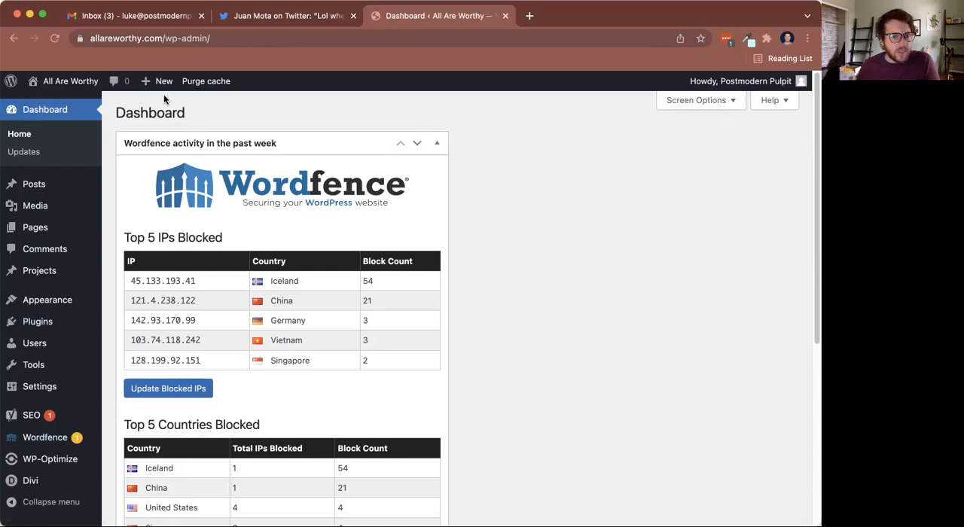
{"action": "mouse_move", "coordinate": [39, 271]}
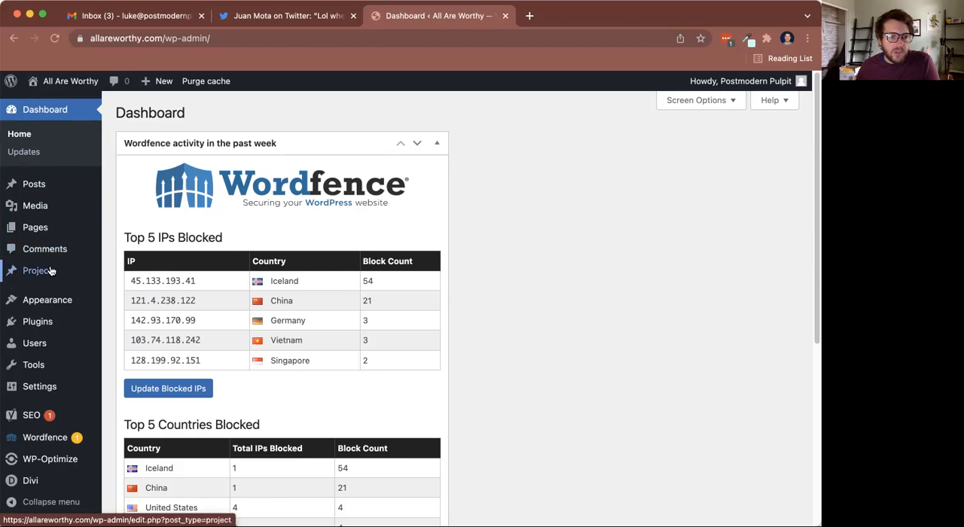
{"action": "mouse_move", "coordinate": [35, 226]}
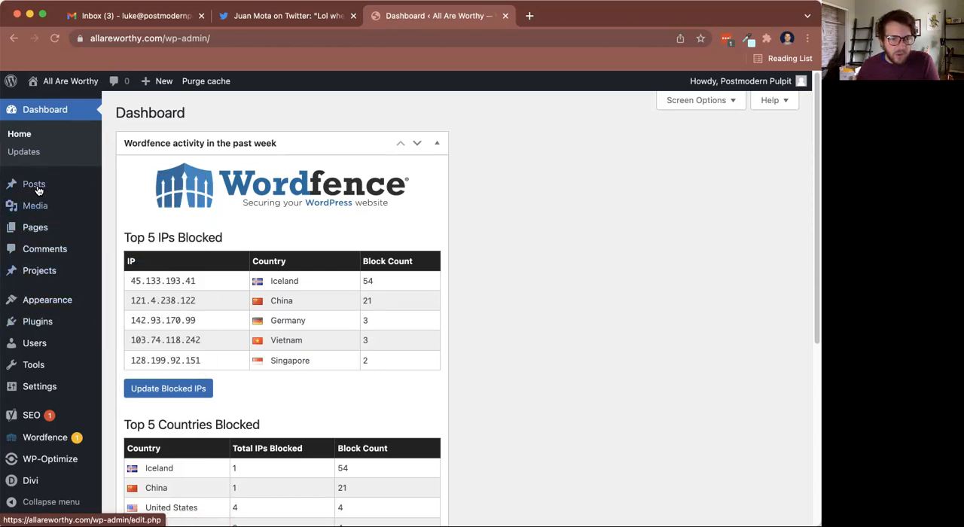
{"action": "mouse_move", "coordinate": [20, 133]}
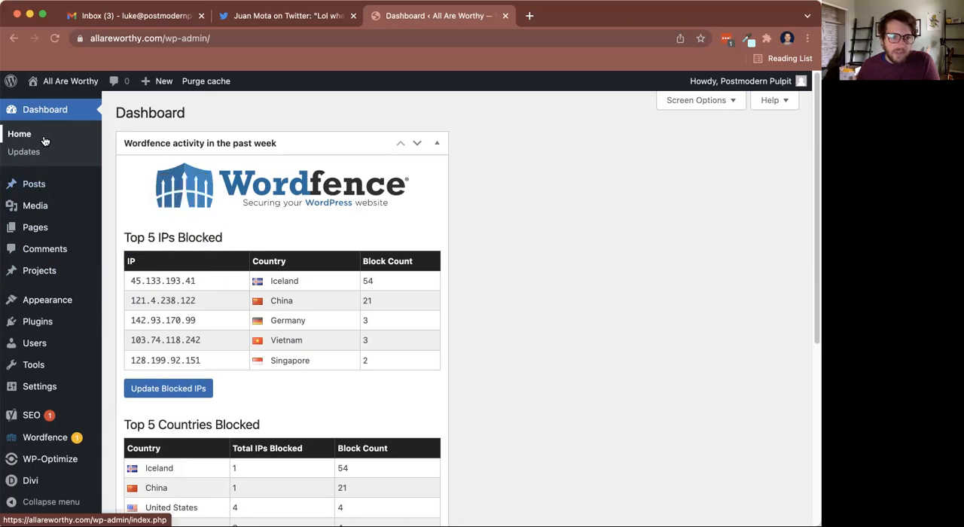
{"action": "mouse_move", "coordinate": [33, 184]}
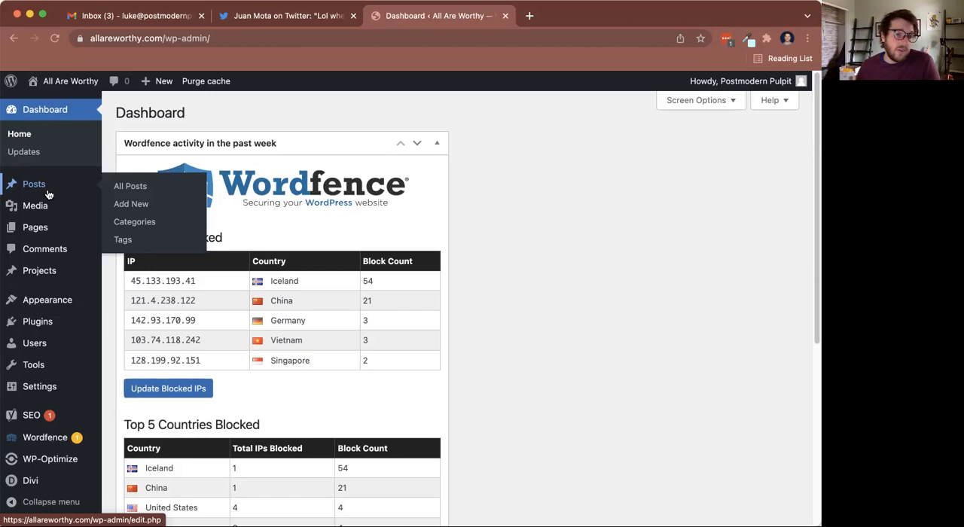
Step: Start a blank new post from the Posts list via Add New
{"action": "left_click", "coordinate": [129, 187]}
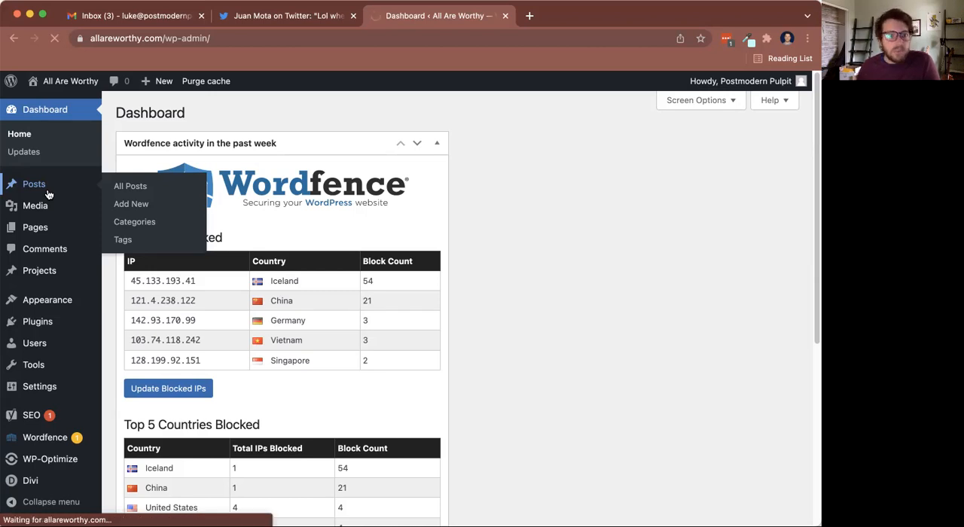
{"action": "left_click", "coordinate": [130, 186]}
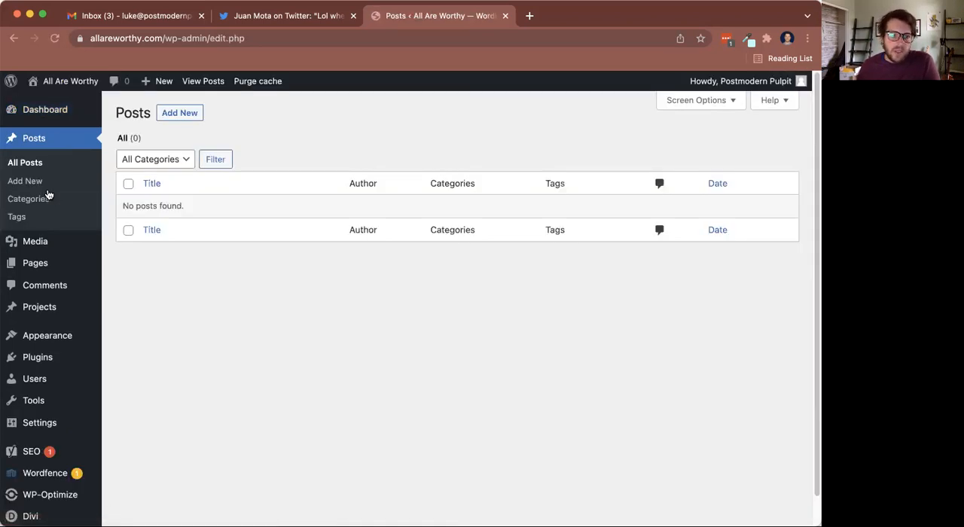
{"action": "left_click", "coordinate": [151, 229]}
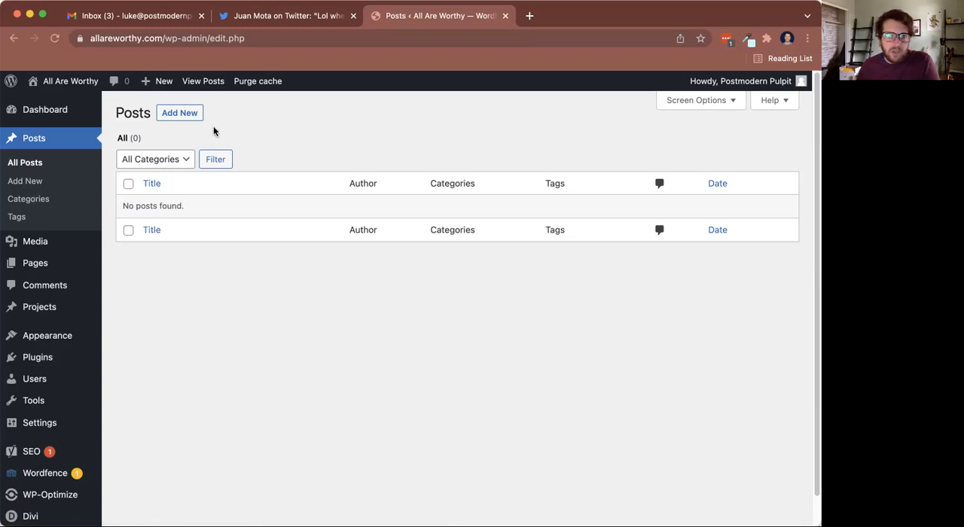
{"action": "left_click", "coordinate": [180, 111]}
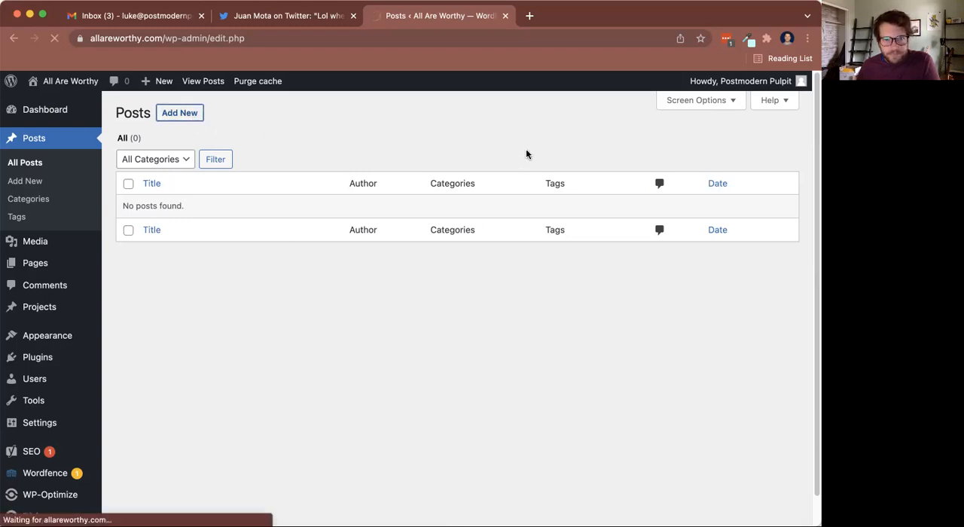
{"action": "left_click", "coordinate": [180, 111]}
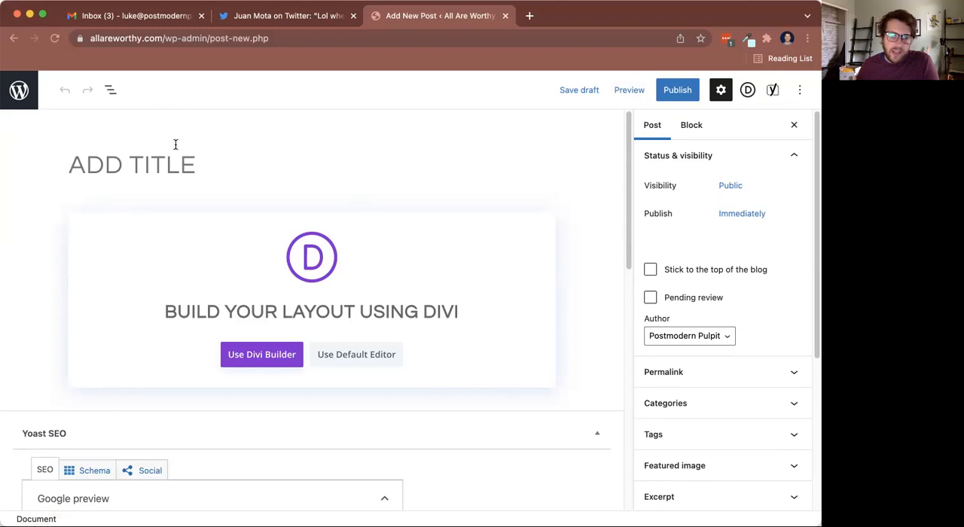
Step: Title the post 'THIS IS MY TITLE' and use the default block editor instead of Divi
{"action": "left_click", "coordinate": [742, 214]}
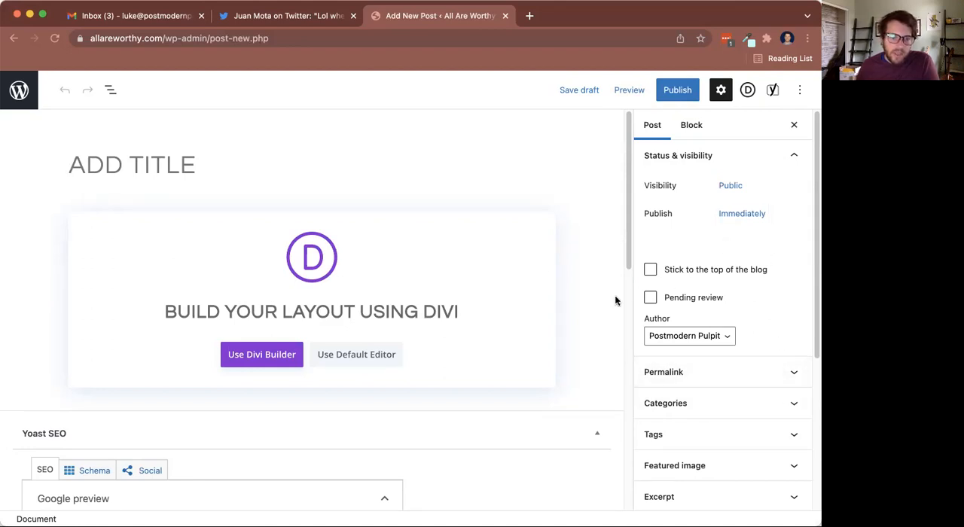
{"action": "mouse_move", "coordinate": [188, 141]}
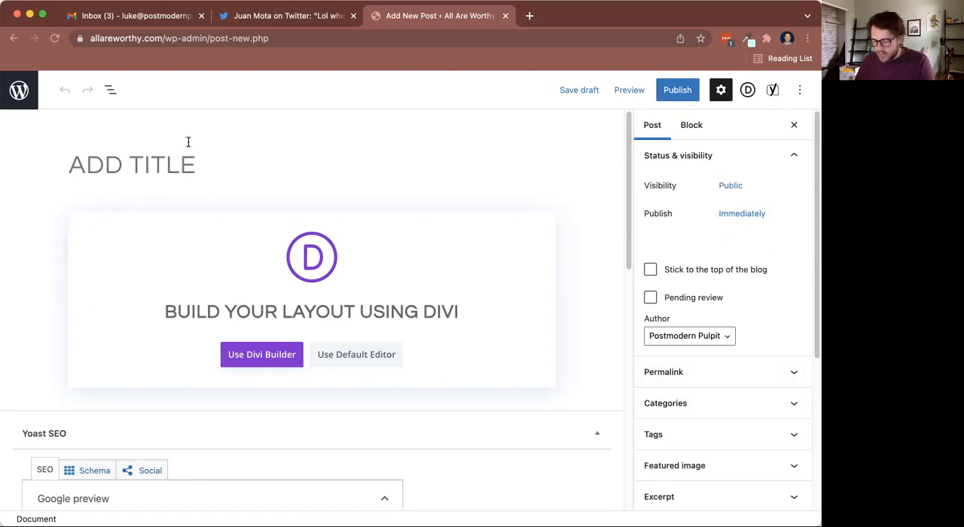
{"action": "type", "text": "THIS IS MY TITLE"}
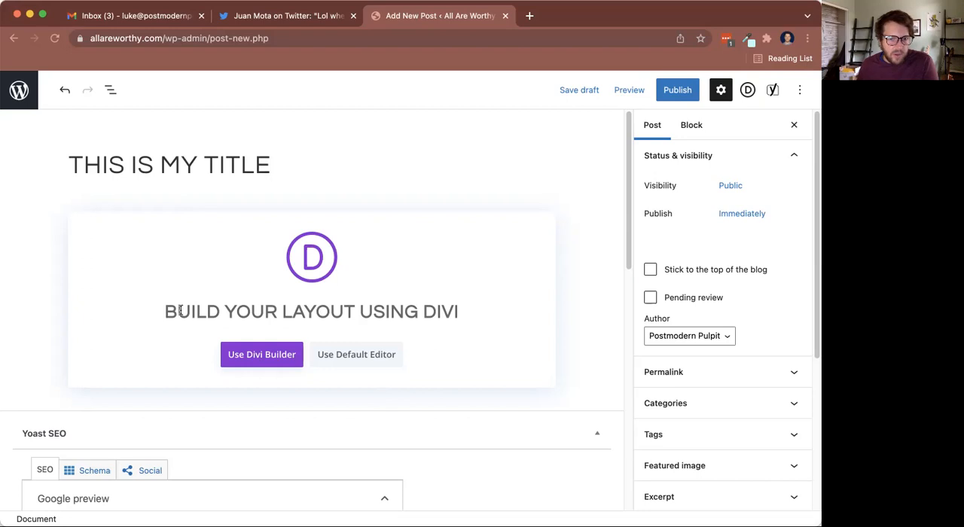
{"action": "mouse_move", "coordinate": [295, 337]}
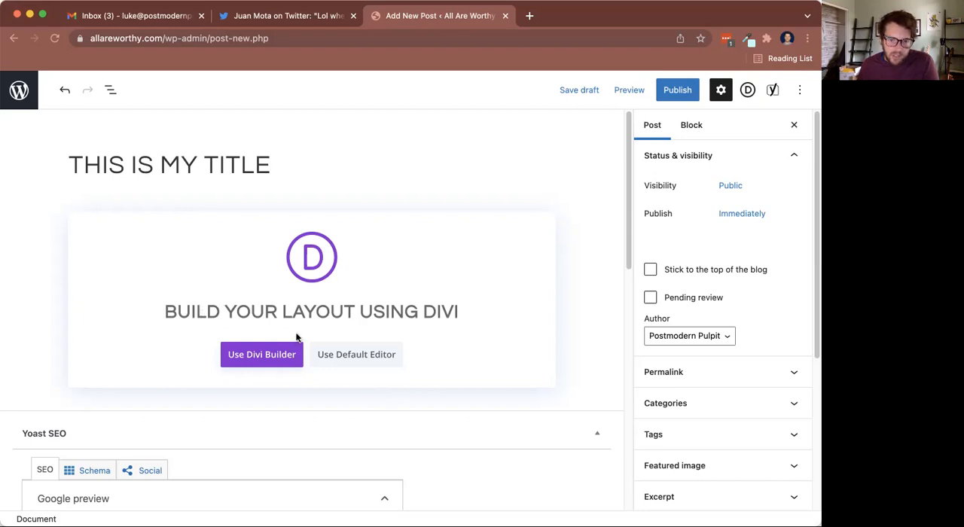
{"action": "mouse_move", "coordinate": [447, 357]}
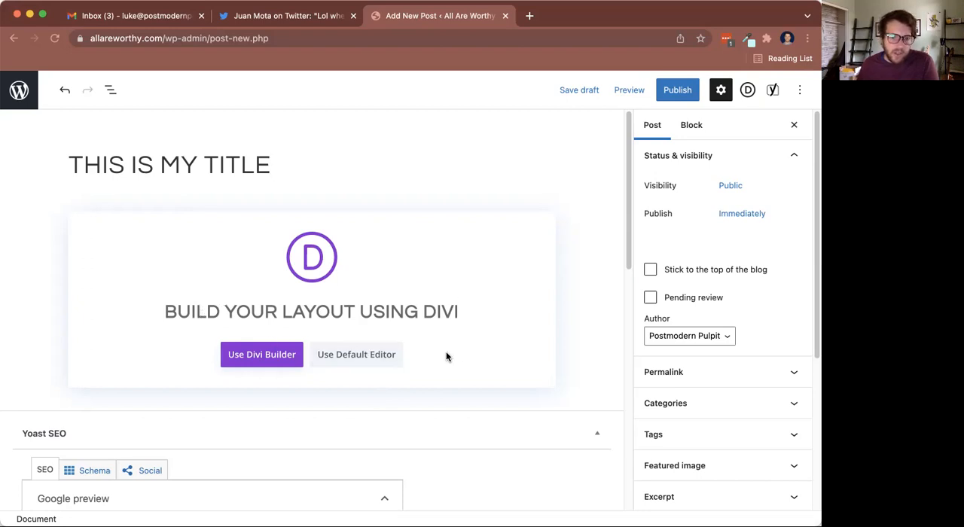
{"action": "left_click", "coordinate": [355, 355]}
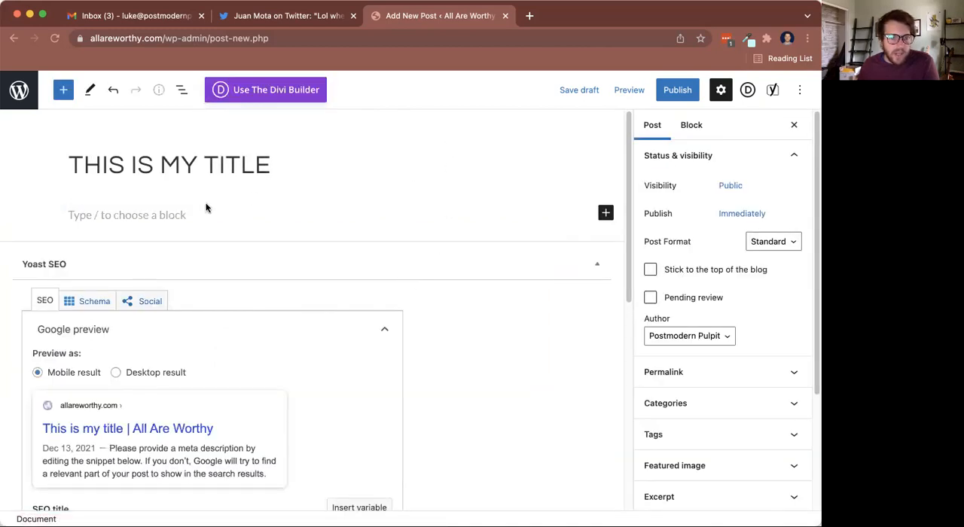
{"action": "left_click", "coordinate": [128, 214]}
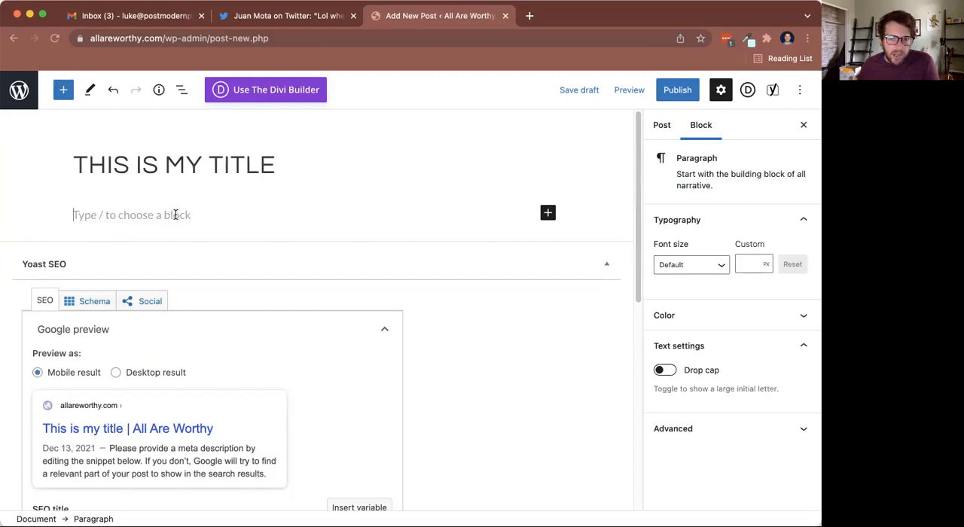
{"action": "mouse_move", "coordinate": [549, 214]}
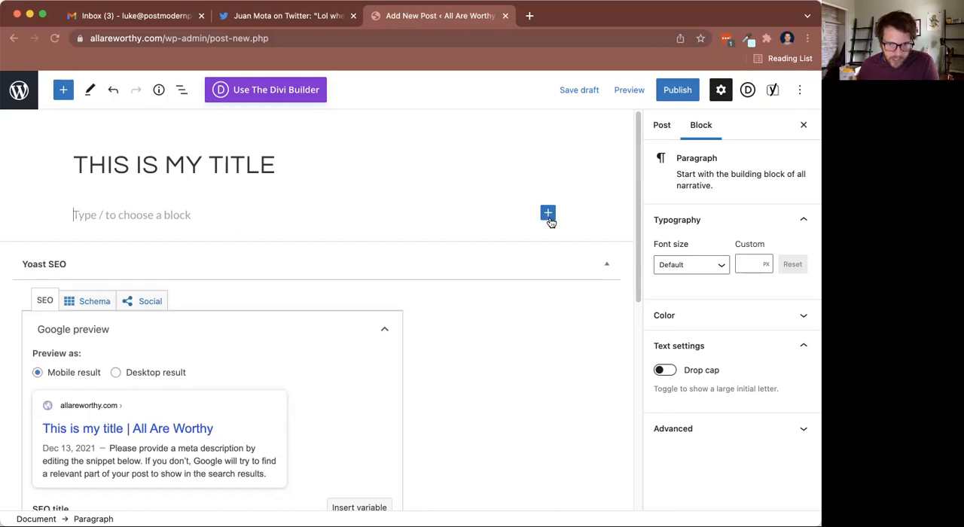
{"action": "left_click", "coordinate": [548, 214]}
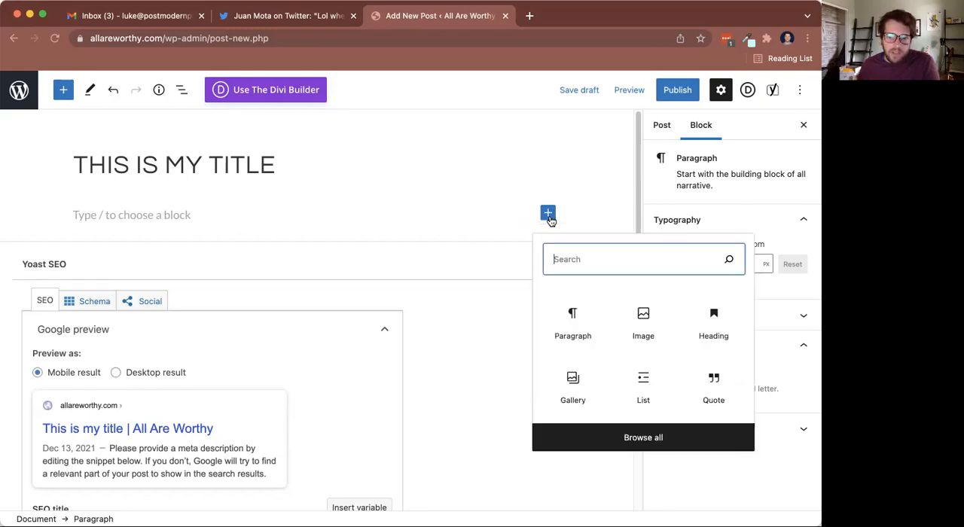
{"action": "mouse_move", "coordinate": [714, 319]}
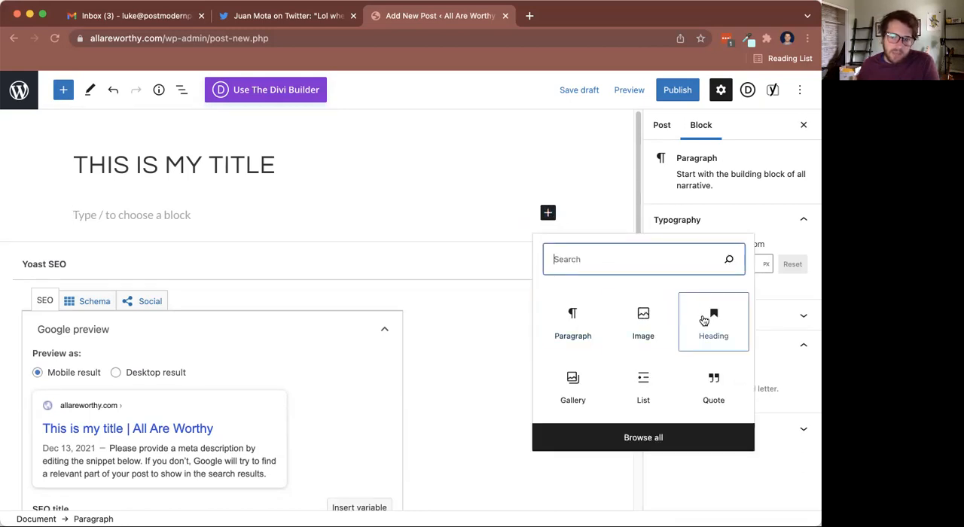
{"action": "mouse_move", "coordinate": [643, 386]}
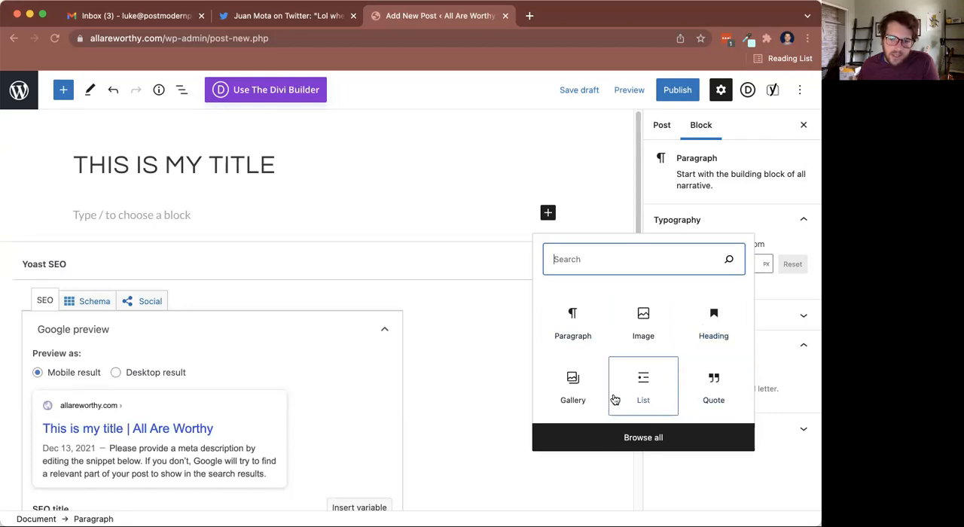
{"action": "mouse_move", "coordinate": [573, 322]}
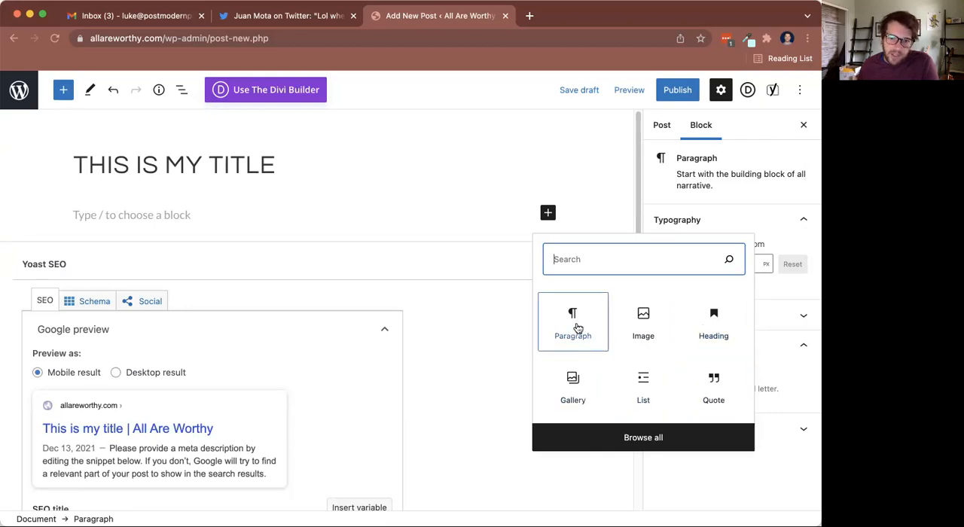
{"action": "mouse_move", "coordinate": [643, 322]}
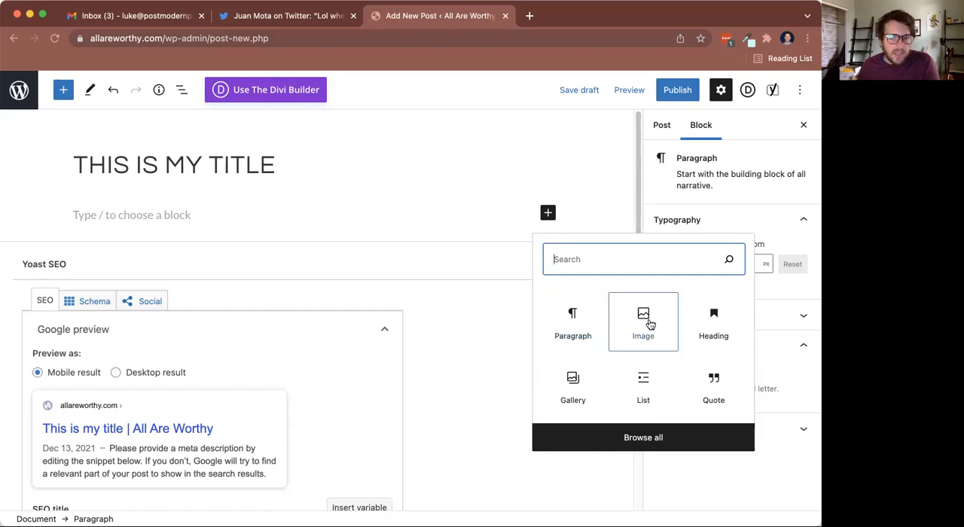
{"action": "mouse_move", "coordinate": [687, 339]}
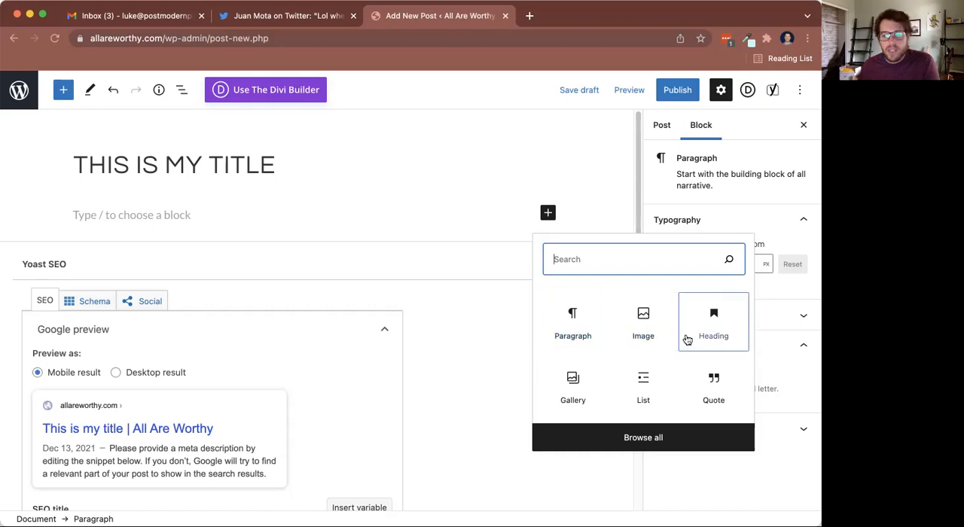
{"action": "mouse_move", "coordinate": [573, 385]}
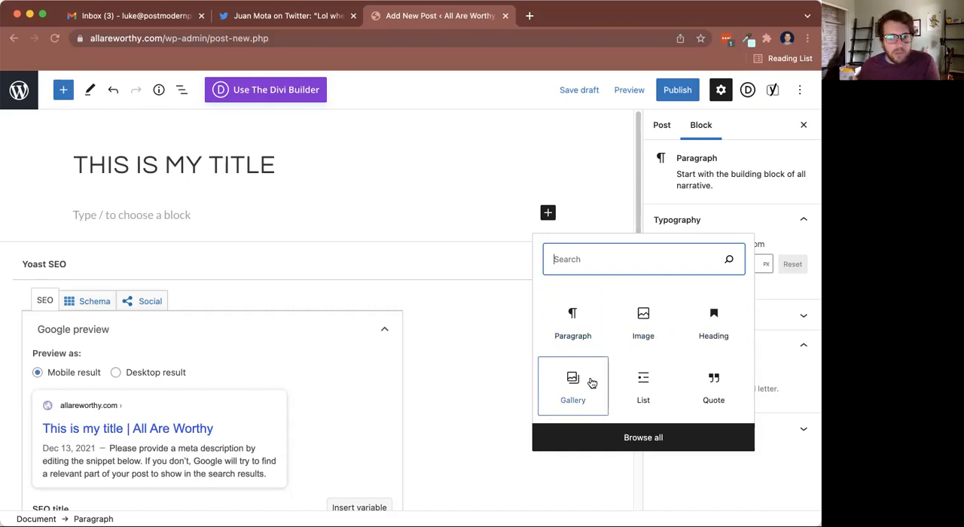
{"action": "mouse_move", "coordinate": [714, 384]}
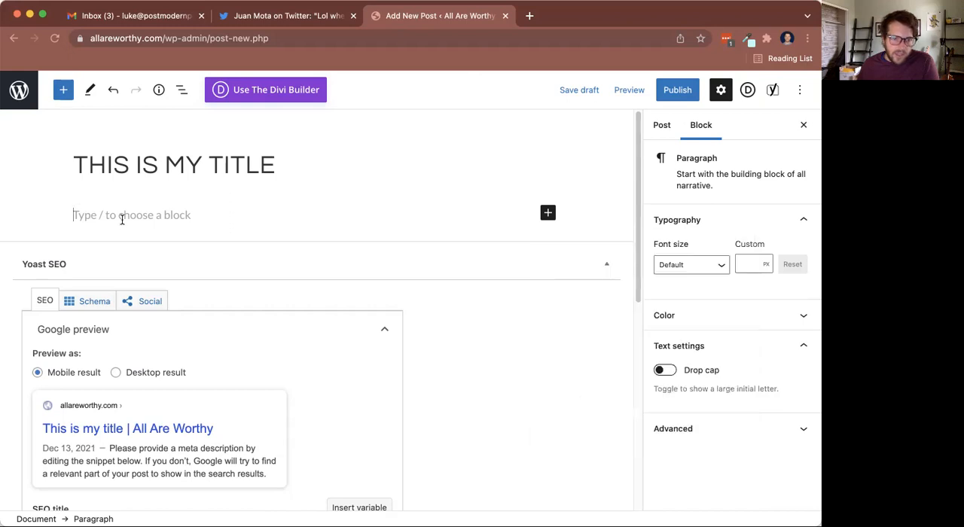
Step: Write 'This is the opening paragraph.' and insert the gift bag photo from the Media Library
{"action": "type", "text": "This is the ope"}
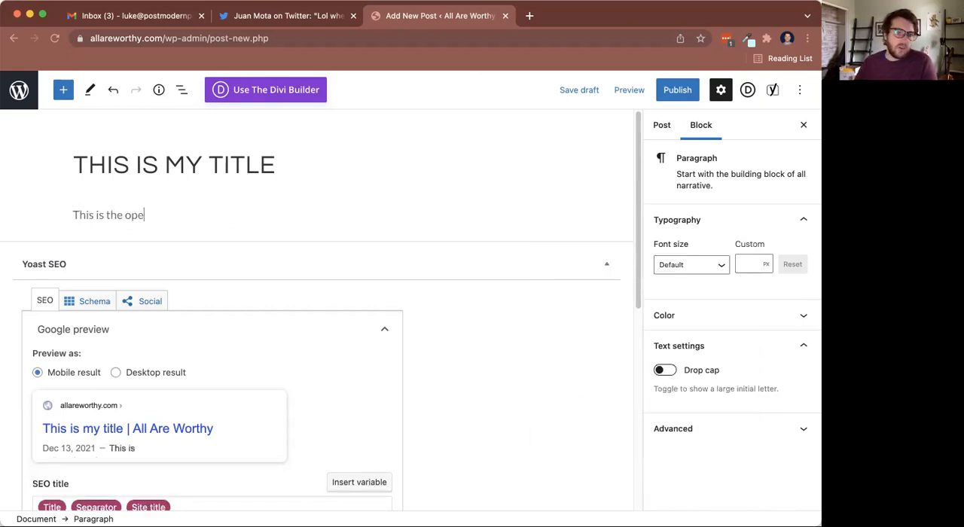
{"action": "type", "text": "ning paragraph."}
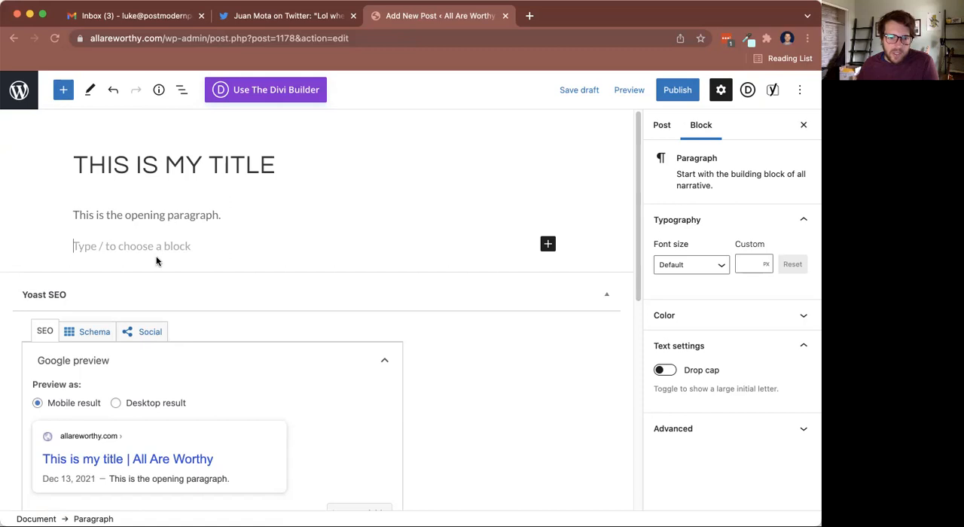
{"action": "mouse_move", "coordinate": [548, 244]}
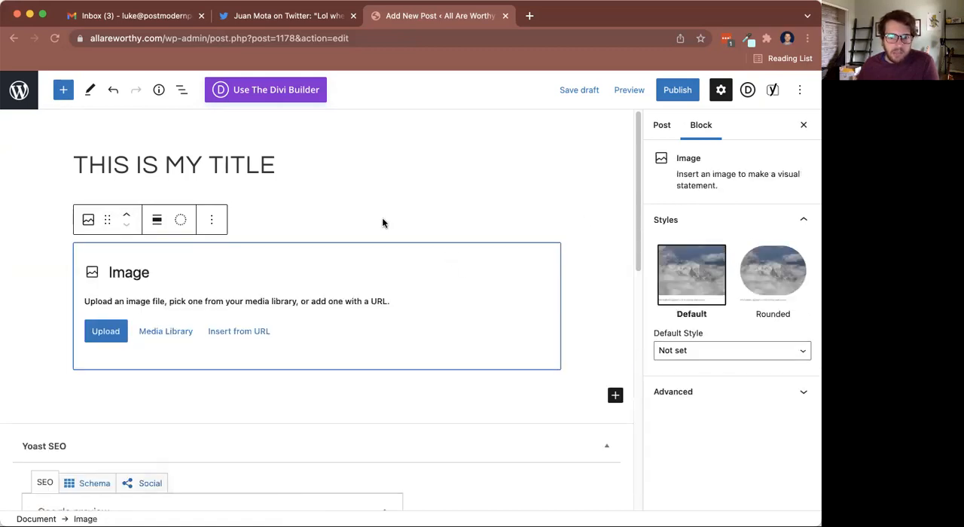
{"action": "mouse_move", "coordinate": [138, 334]}
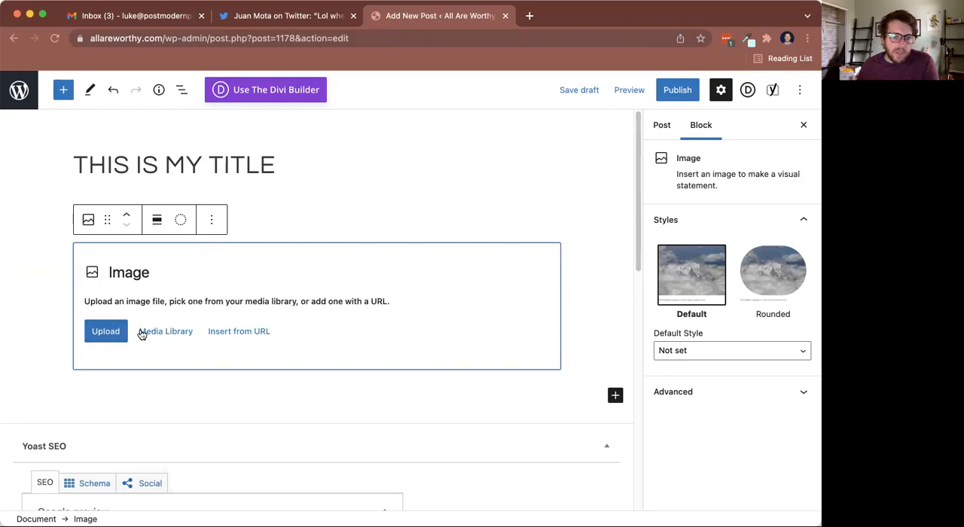
{"action": "left_click", "coordinate": [166, 331]}
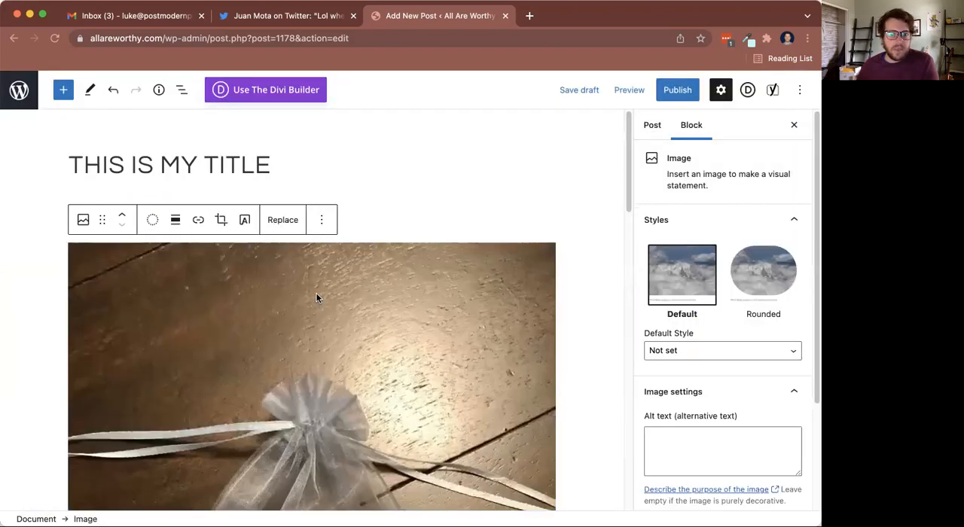
Step: Add 'Continue with my second paragraph.' in the block below the image
{"action": "scroll", "scroll_direction": "down", "scroll_amount": 3}
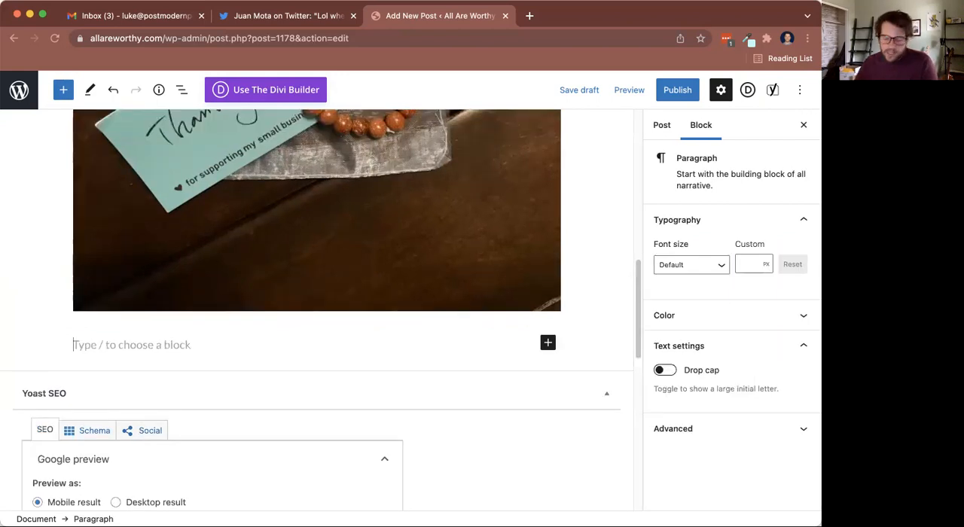
{"action": "type", "text": "Continue with m"}
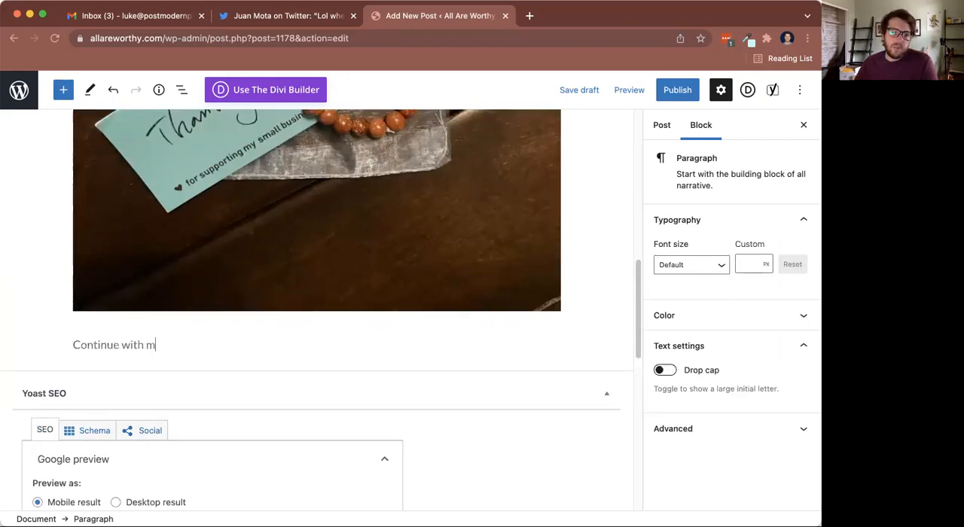
{"action": "type", "text": "y second paragraph."}
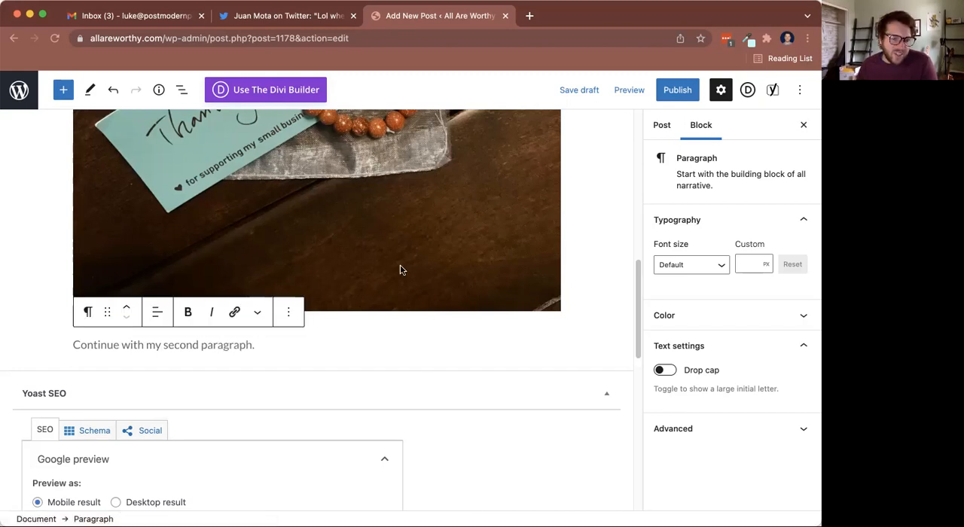
{"action": "scroll", "scroll_direction": "down", "scroll_amount": 3}
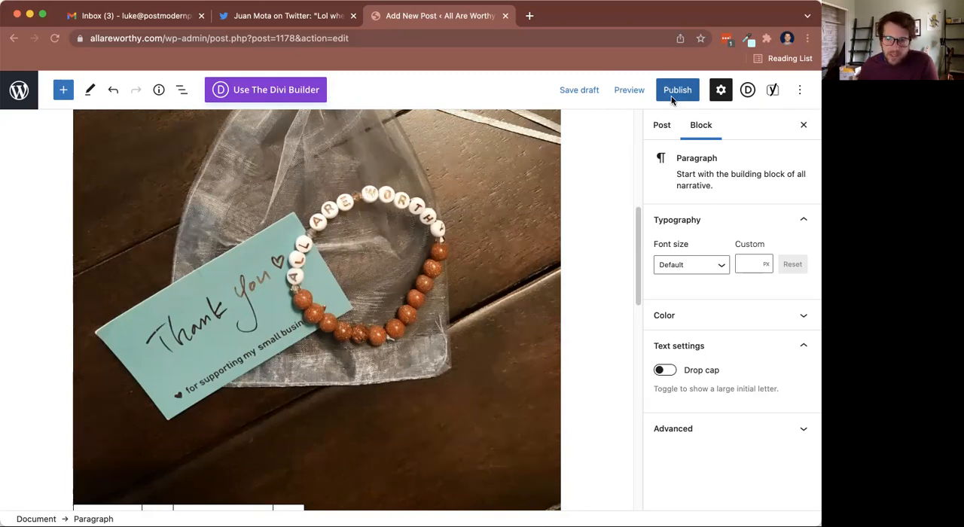
Step: Show the whole-post settings in the sidebar, briefly checking the Block settings
{"action": "left_click", "coordinate": [651, 123]}
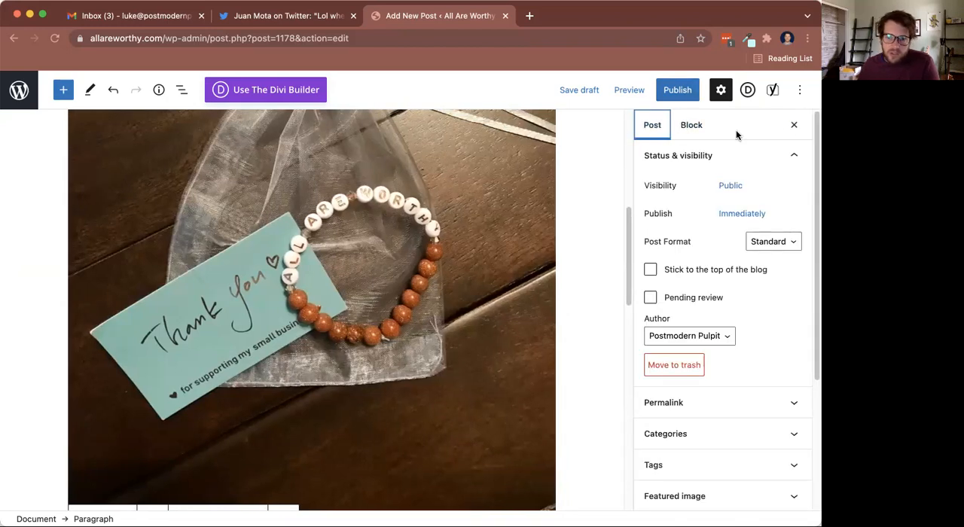
{"action": "left_click", "coordinate": [692, 123]}
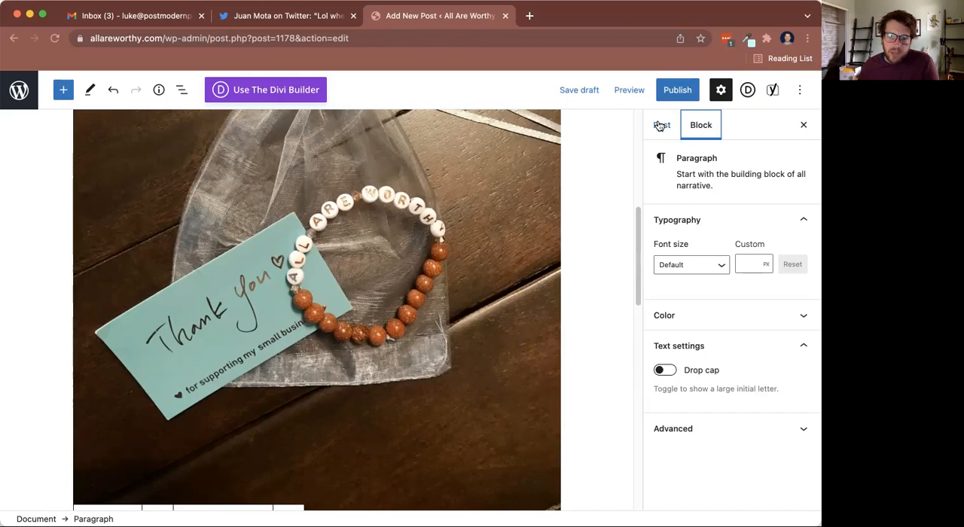
{"action": "left_click", "coordinate": [652, 123]}
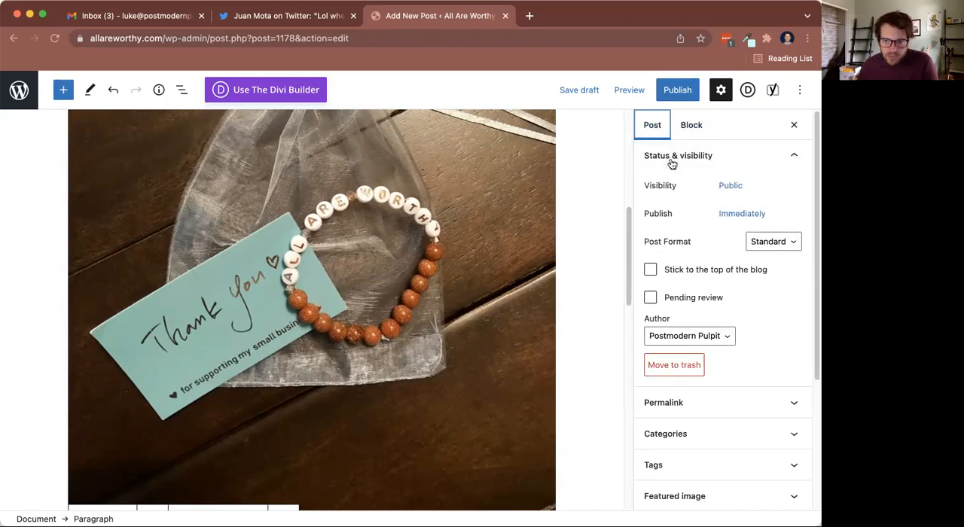
{"action": "scroll", "scroll_direction": "down", "scroll_amount": 3}
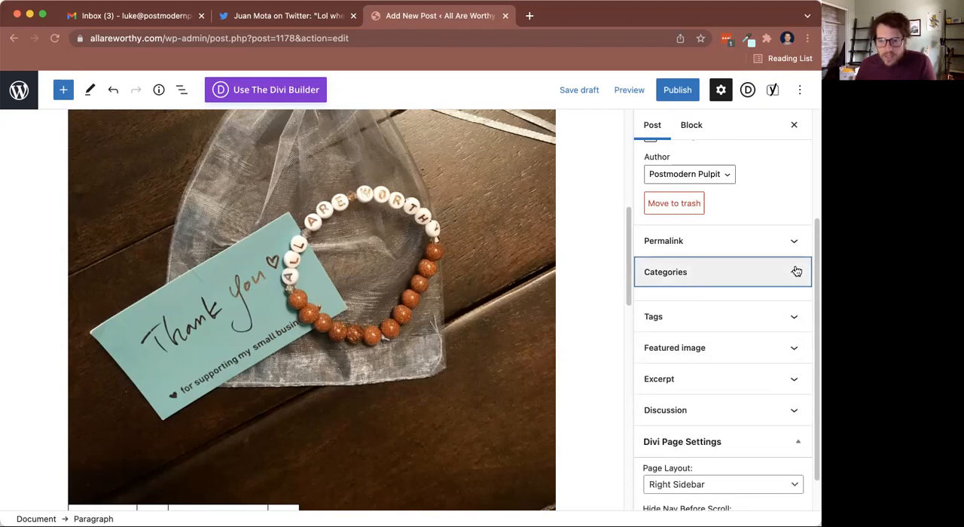
Step: Expand the Categories and Tags sections of the post settings
{"action": "left_click", "coordinate": [666, 271]}
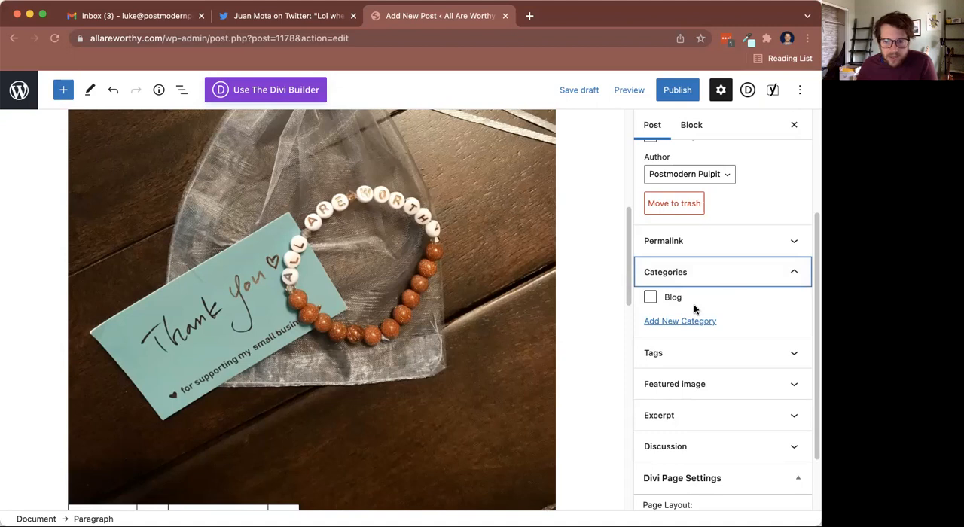
{"action": "left_click", "coordinate": [654, 352]}
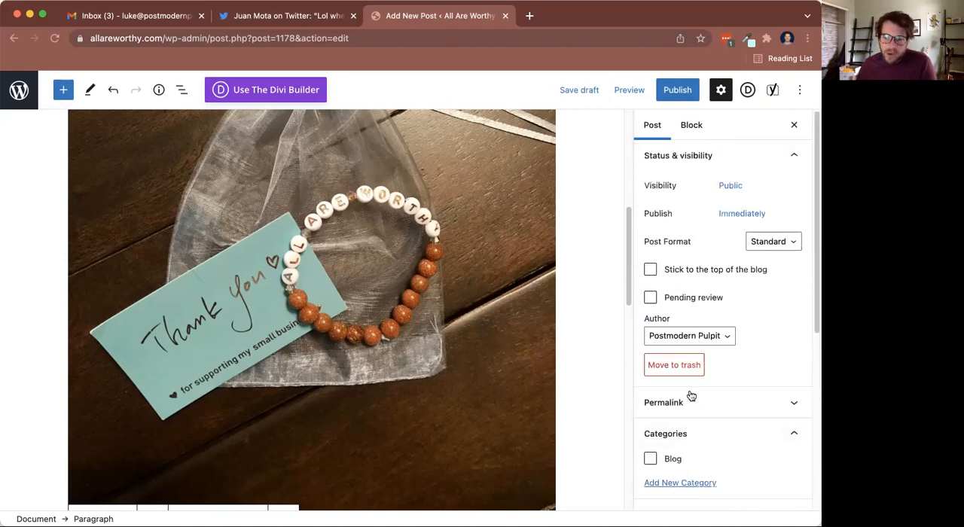
{"action": "scroll", "scroll_direction": "down", "scroll_amount": 3}
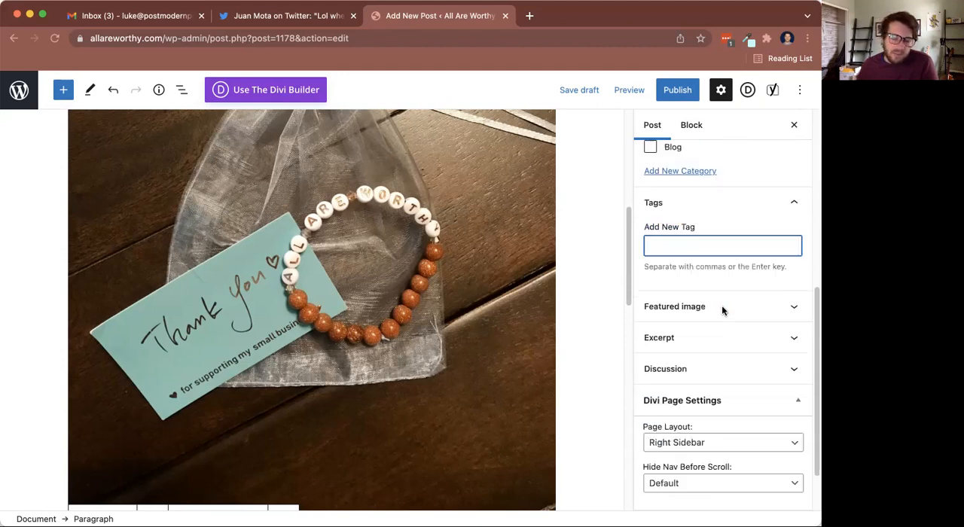